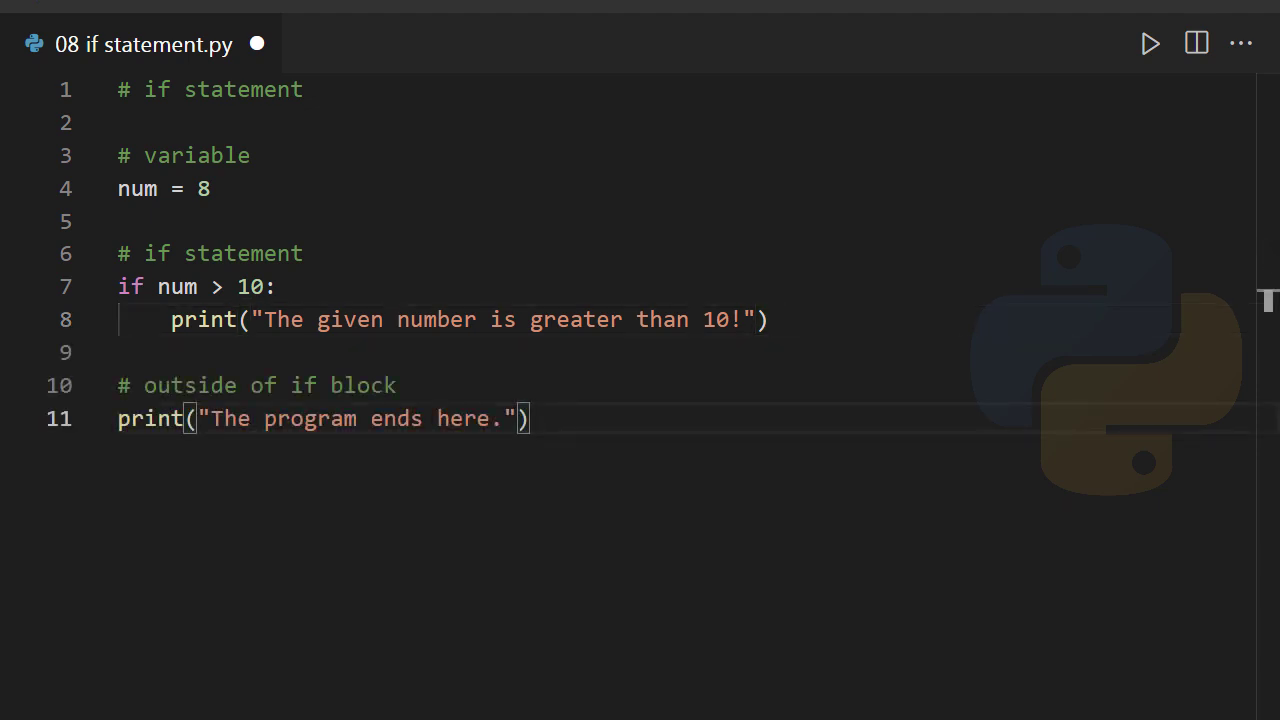
Step: Run the script with num = 15 so both printed messages show in the Output panel
{"action": "left_click", "coordinate": [1150, 43]}
{"action": "type", "text": "15"}
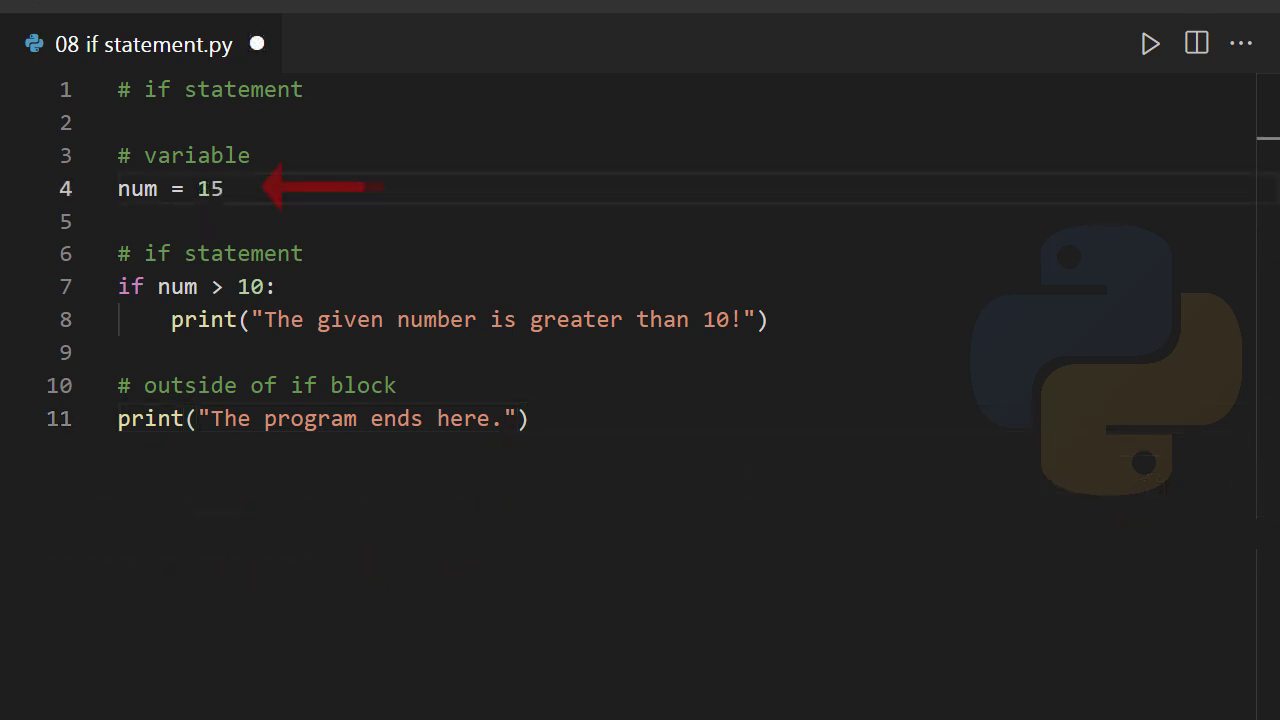
{"action": "left_click", "coordinate": [1149, 43]}
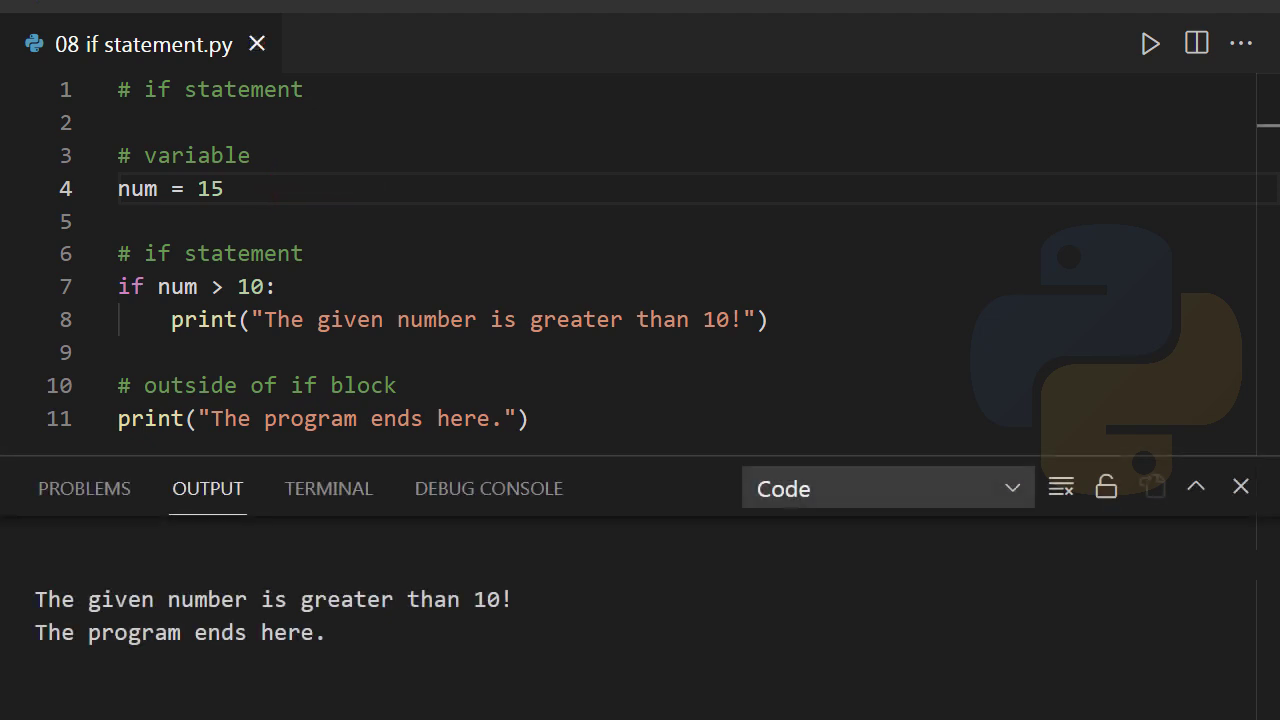